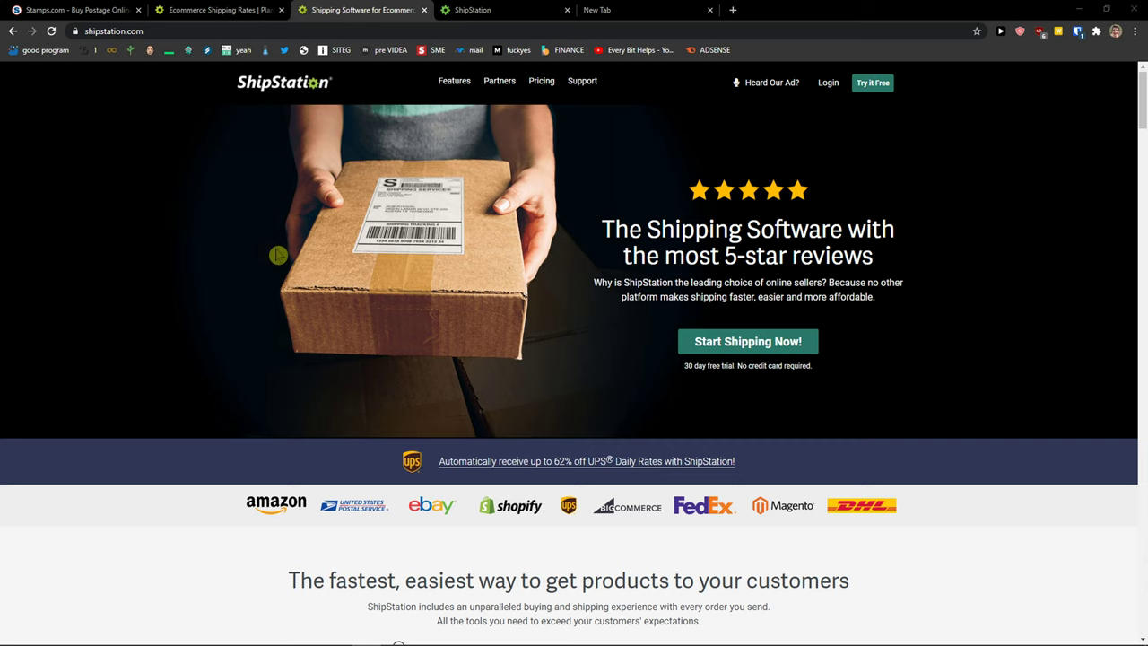
# Switch between the Stamps.com home page and the ShipStation carrier integrations tab.
pyautogui.click(75, 11)
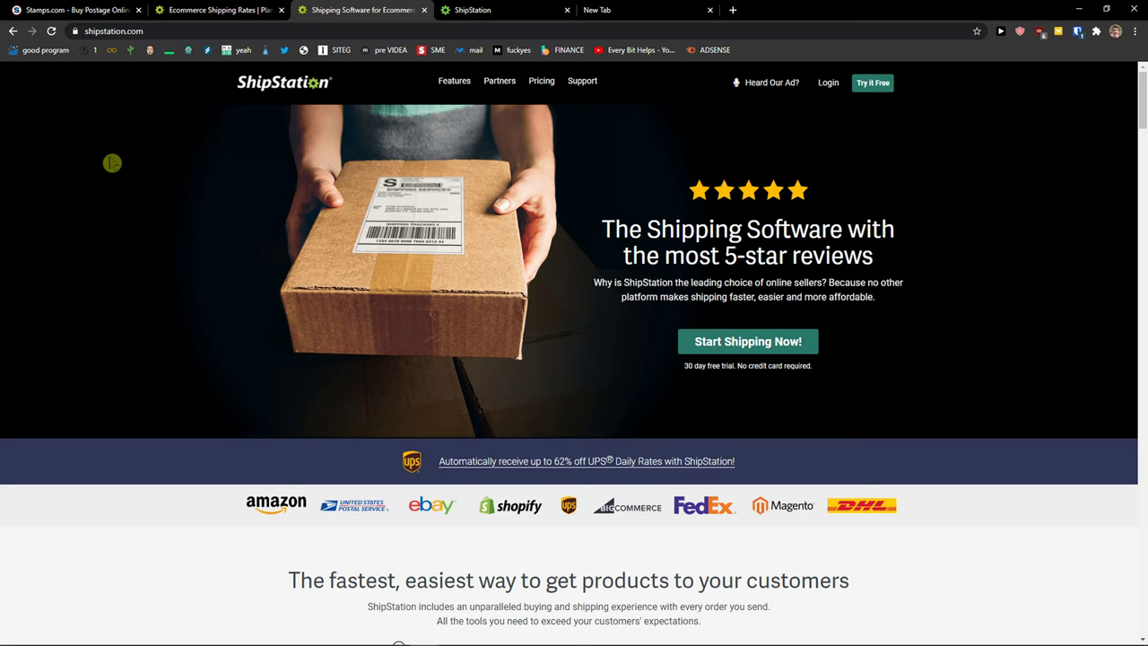
pyautogui.moveTo(104, 163)
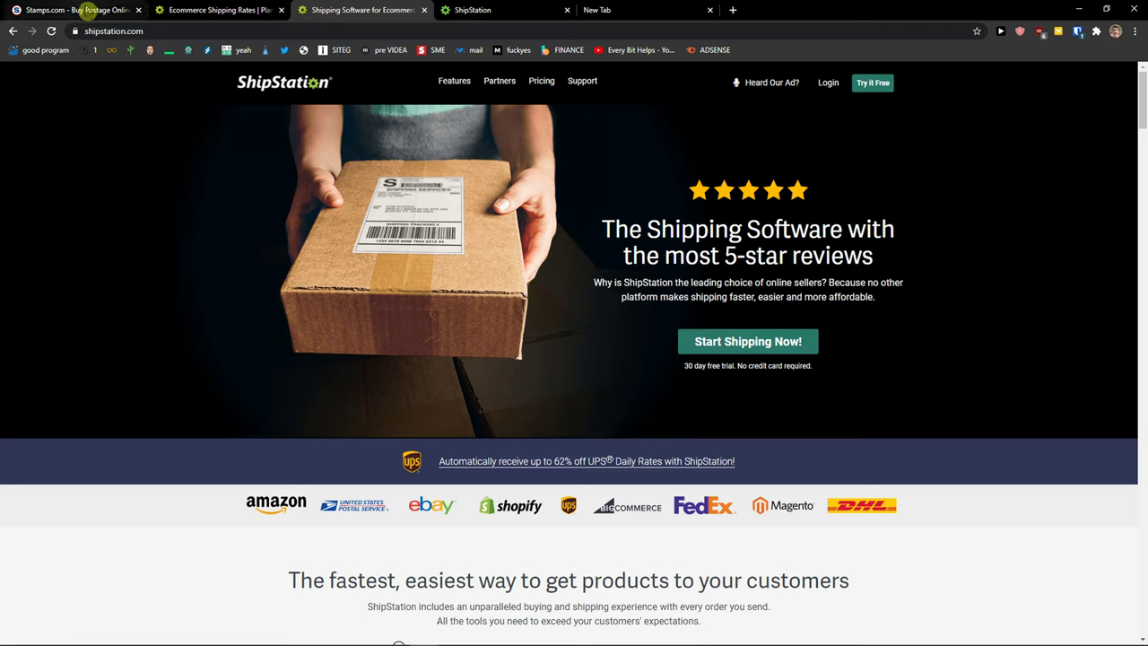
pyautogui.moveTo(86, 9)
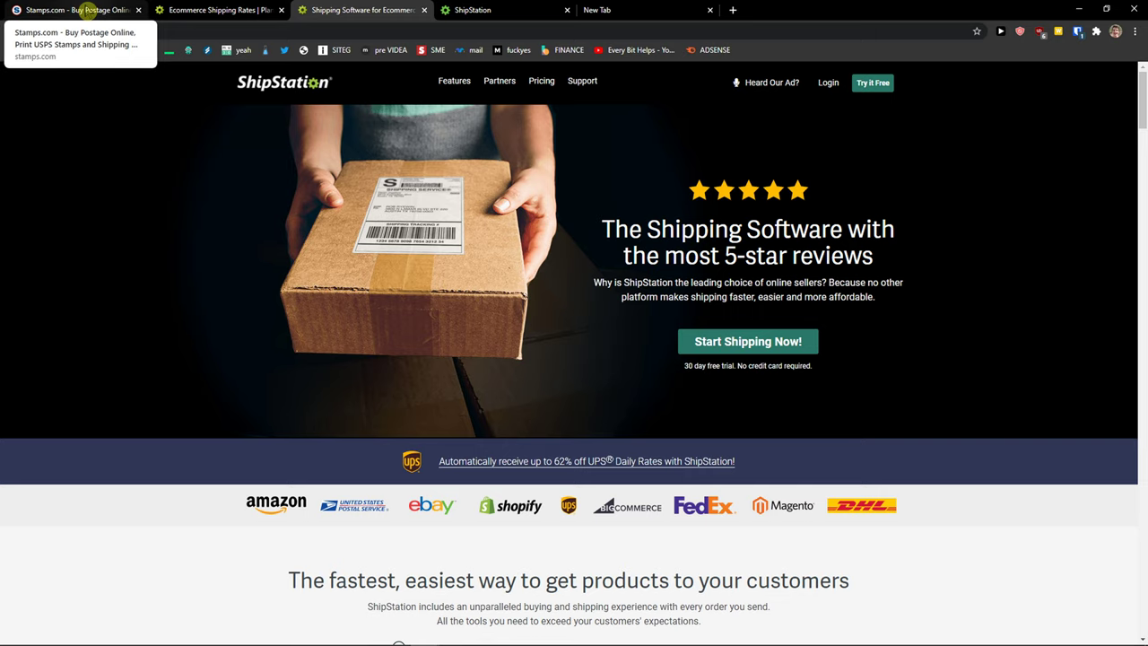
pyautogui.moveTo(355, 260)
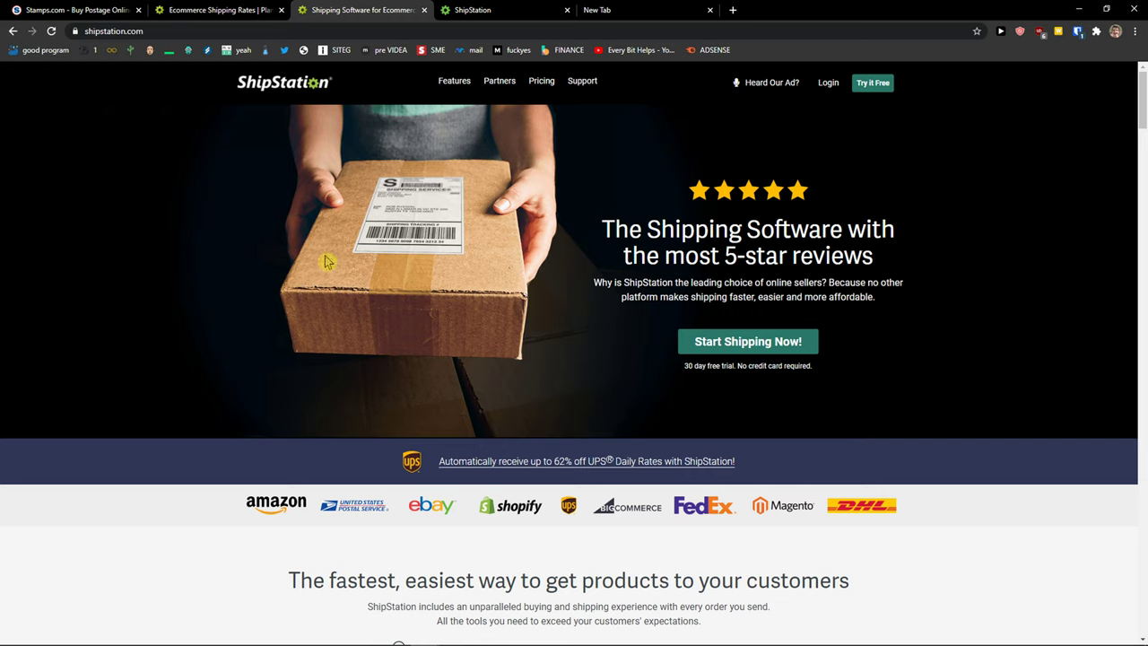
pyautogui.click(75, 11)
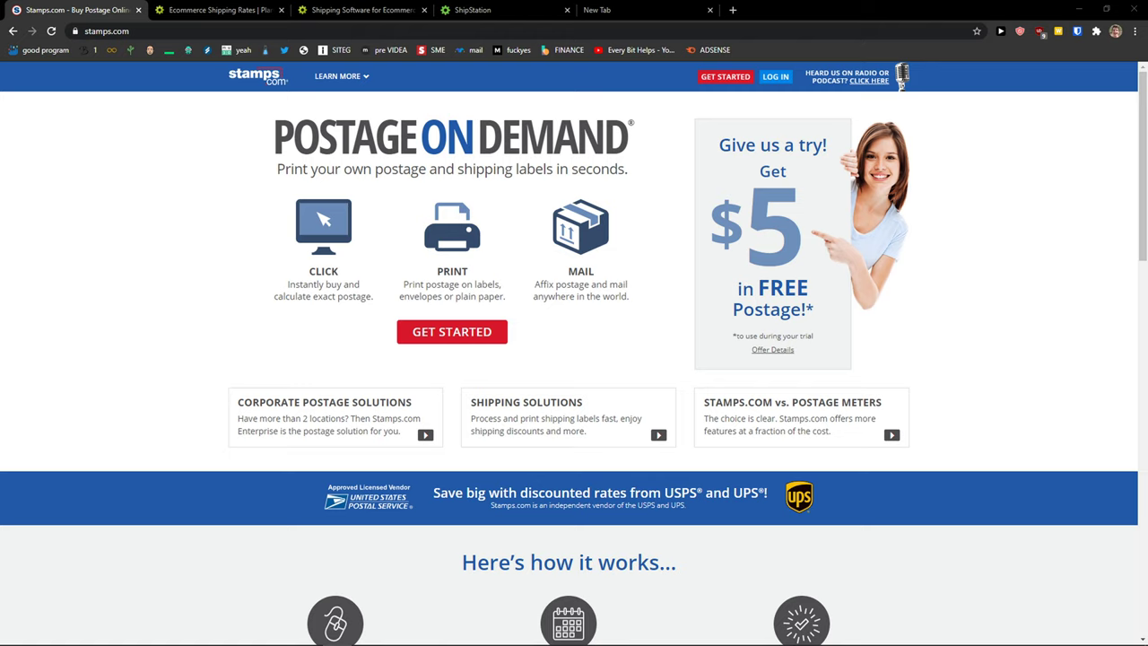
pyautogui.moveTo(75, 376)
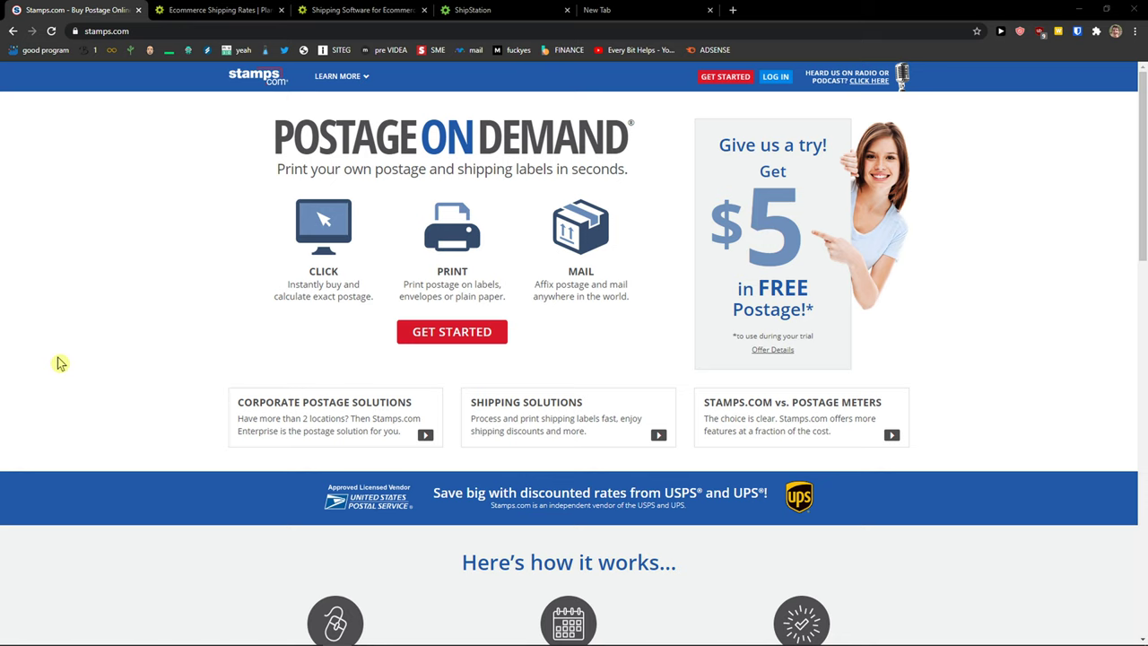
pyautogui.click(219, 11)
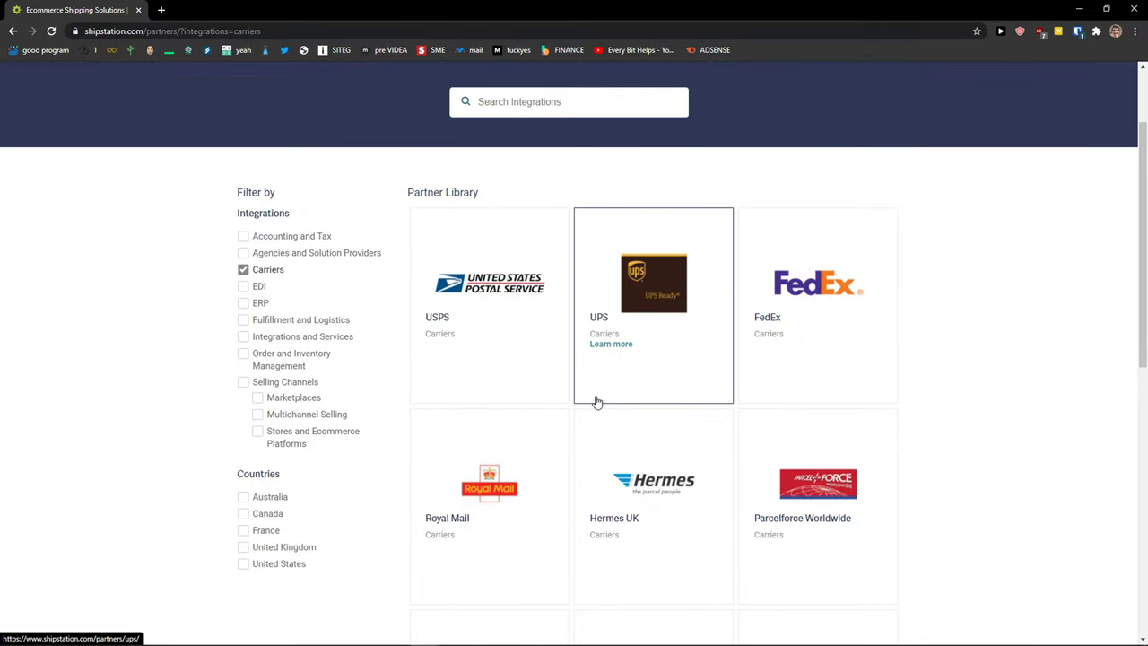
# Scroll through ShipStation's carrier library from USPS, UPS and FedEx down to DHL Express Canada.
pyautogui.scroll(-3)
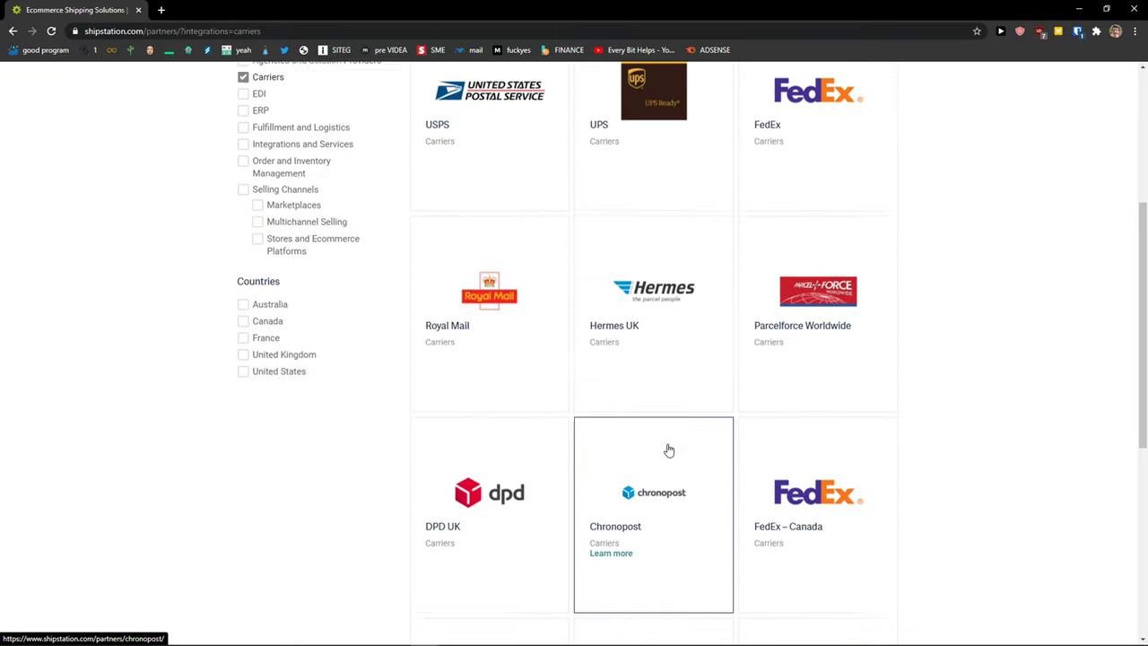
pyautogui.scroll(-3)
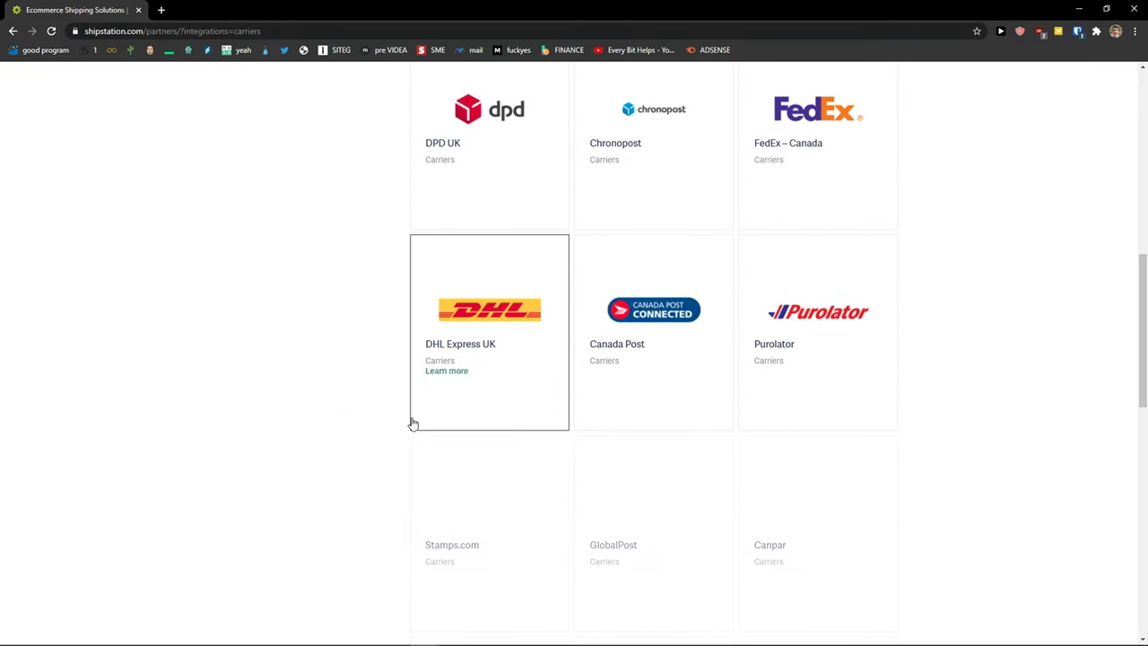
pyautogui.scroll(-3)
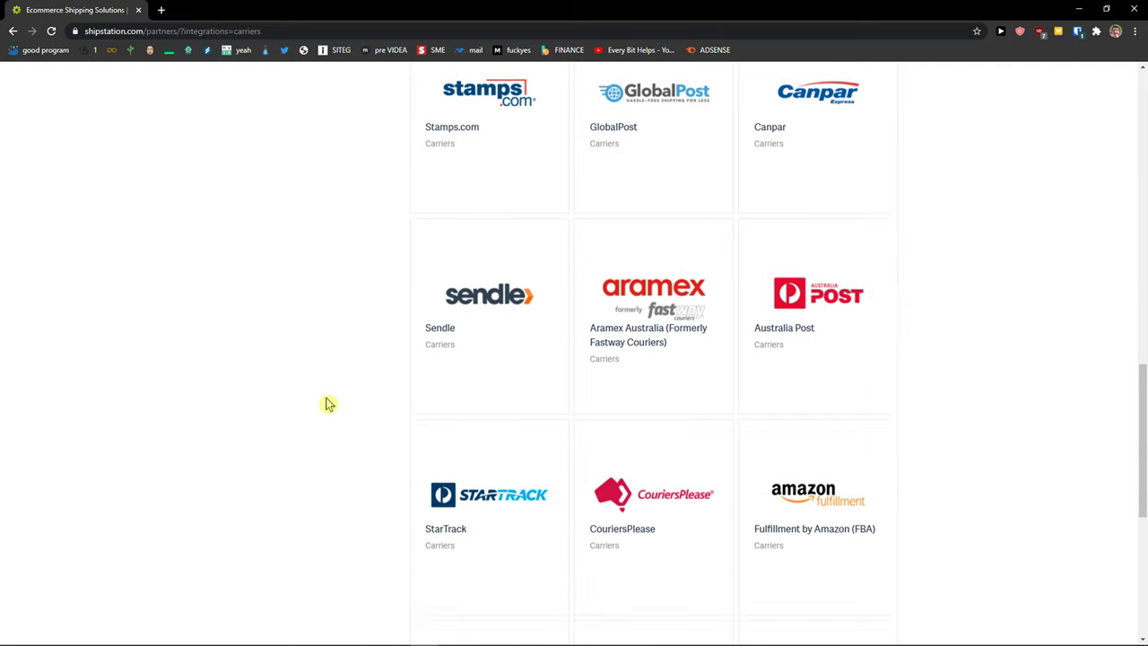
pyautogui.scroll(-3)
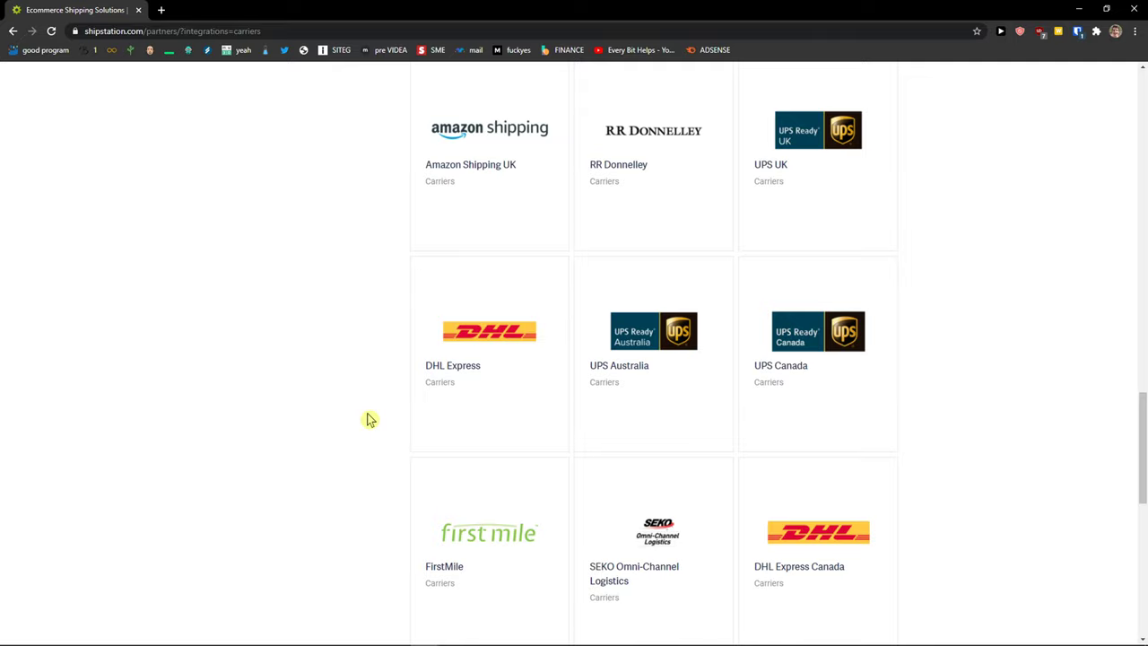
pyautogui.scroll(-3)
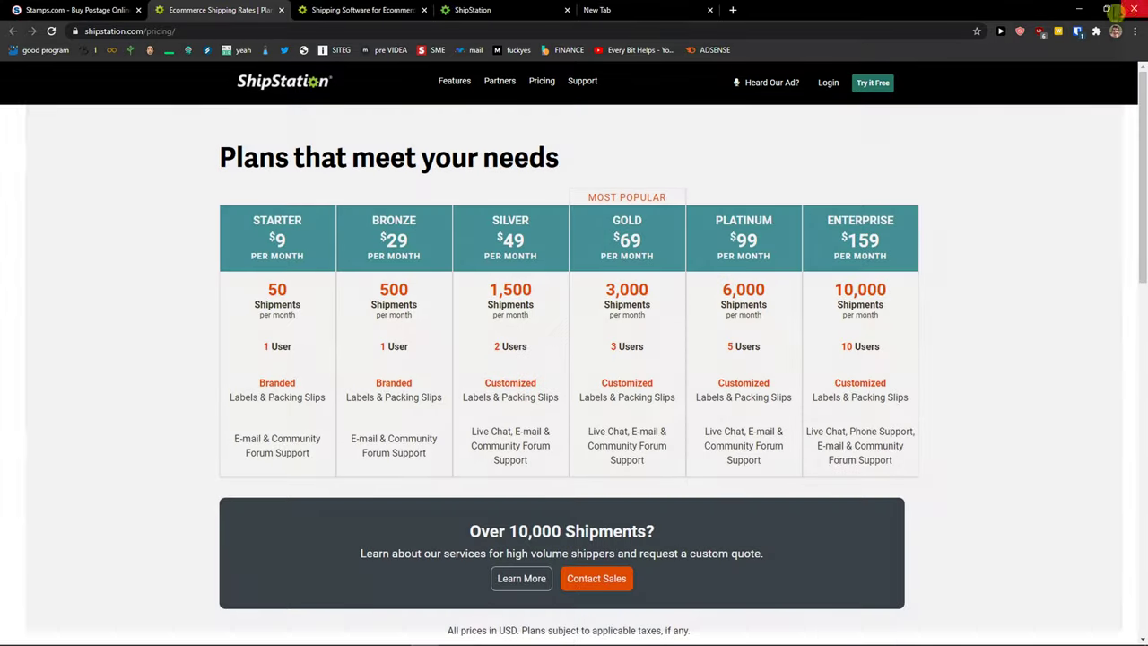
pyautogui.moveTo(359, 11)
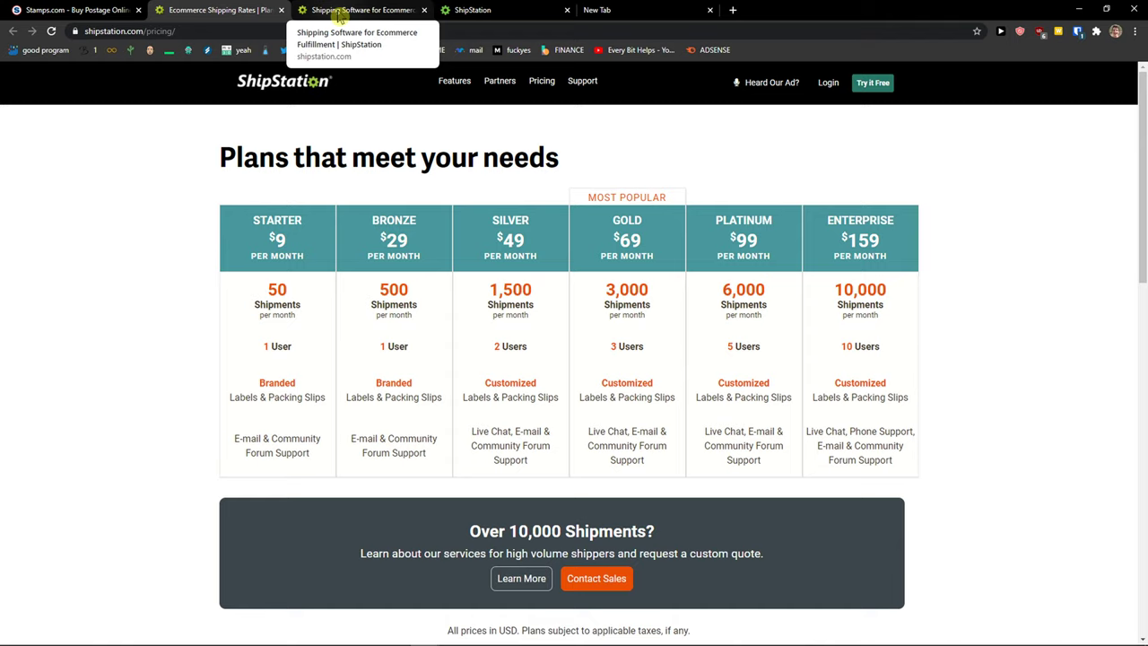
pyautogui.moveTo(341, 11)
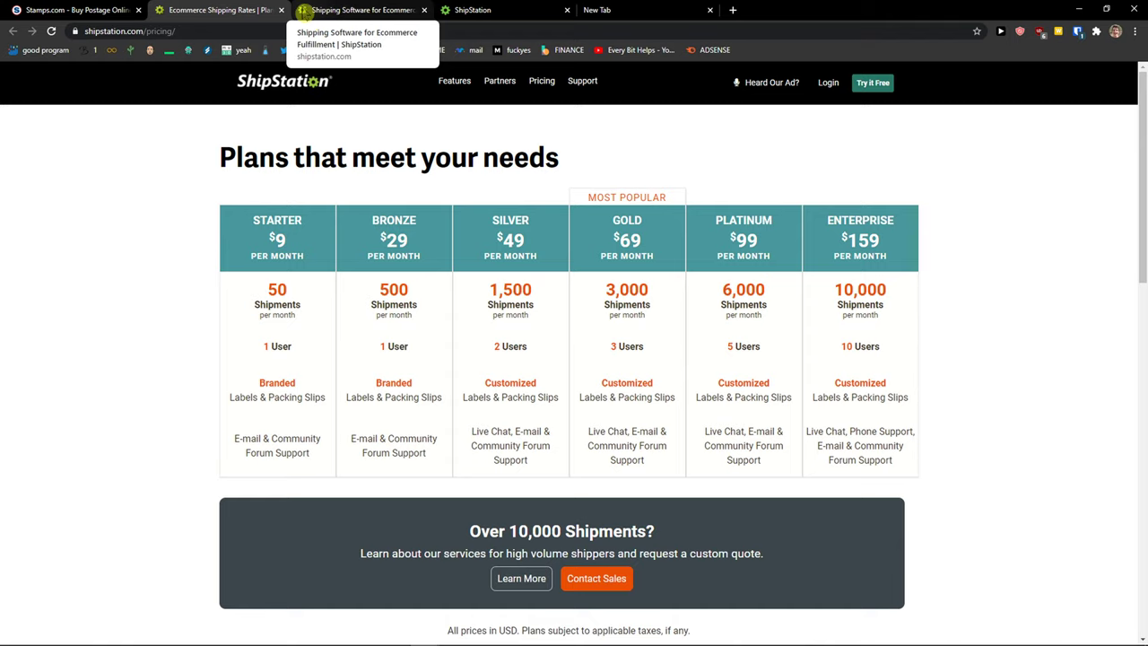
# Switch to the empty new tab after reviewing ShipStation's Starter $9 to Enterprise $159 plans.
pyautogui.click(72, 11)
pyautogui.write('stamps.com')
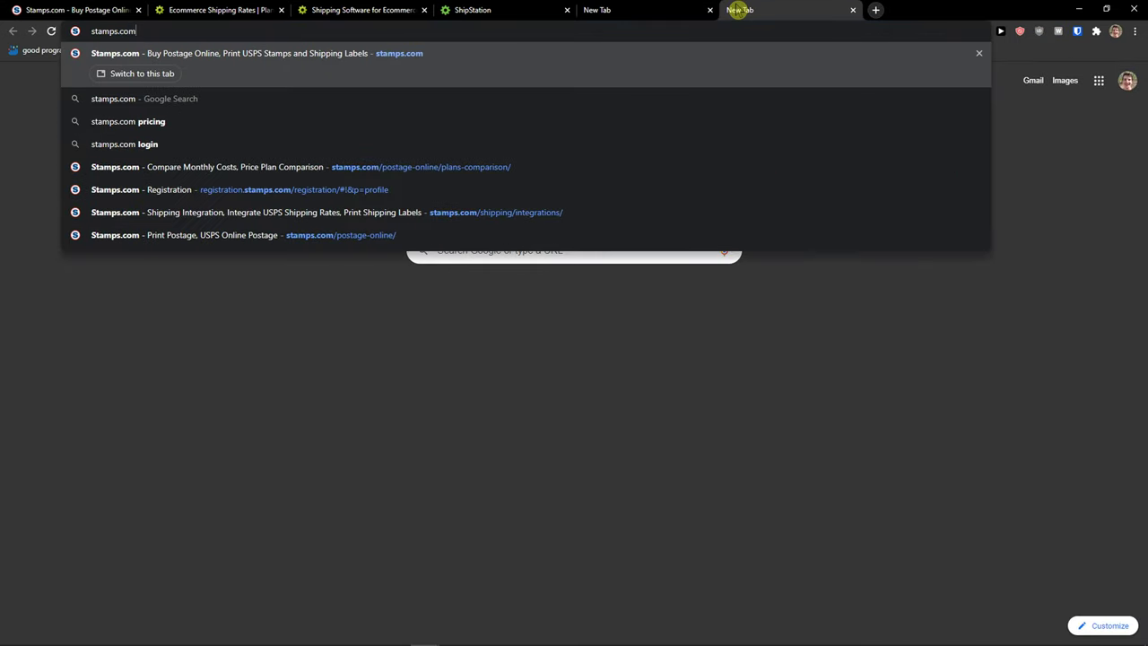
# Review the Stamps.com plan comparison, Pro $17.99 and Premier $24.99, down to mail classes and special features.
pyautogui.click(206, 166)
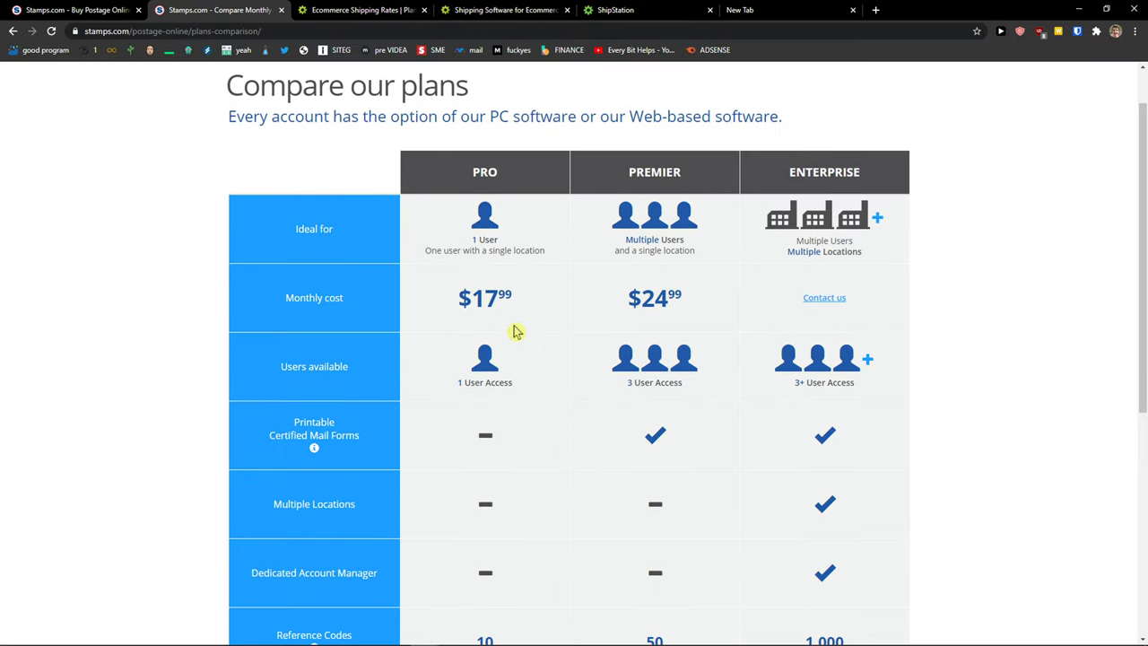
pyautogui.scroll(-3)
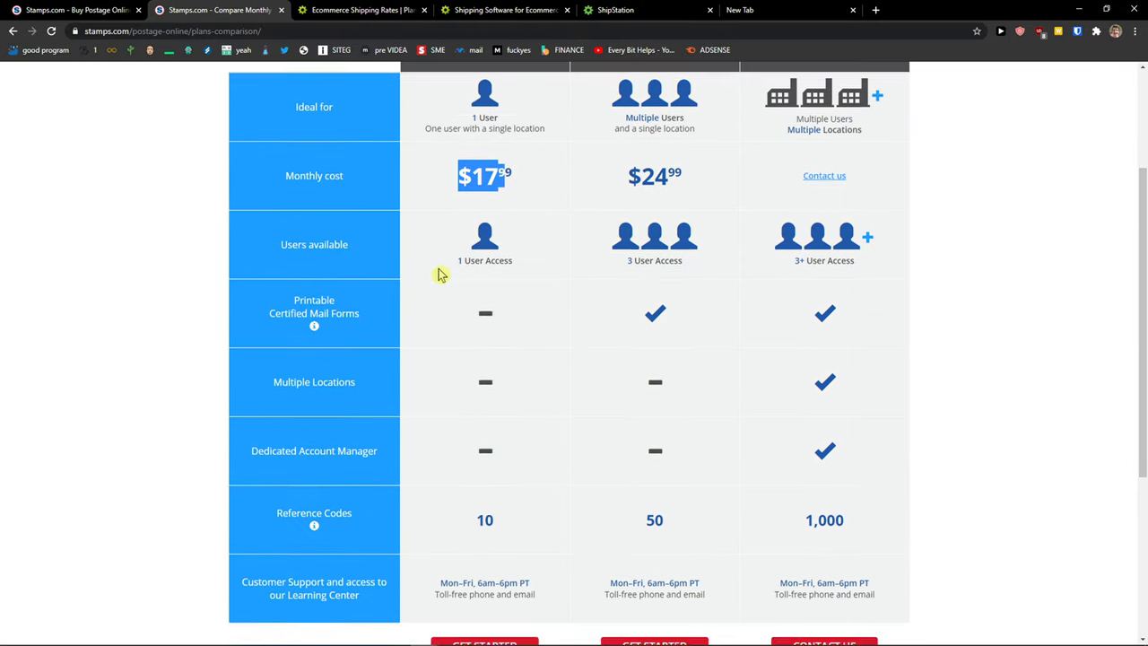
pyautogui.scroll(-3)
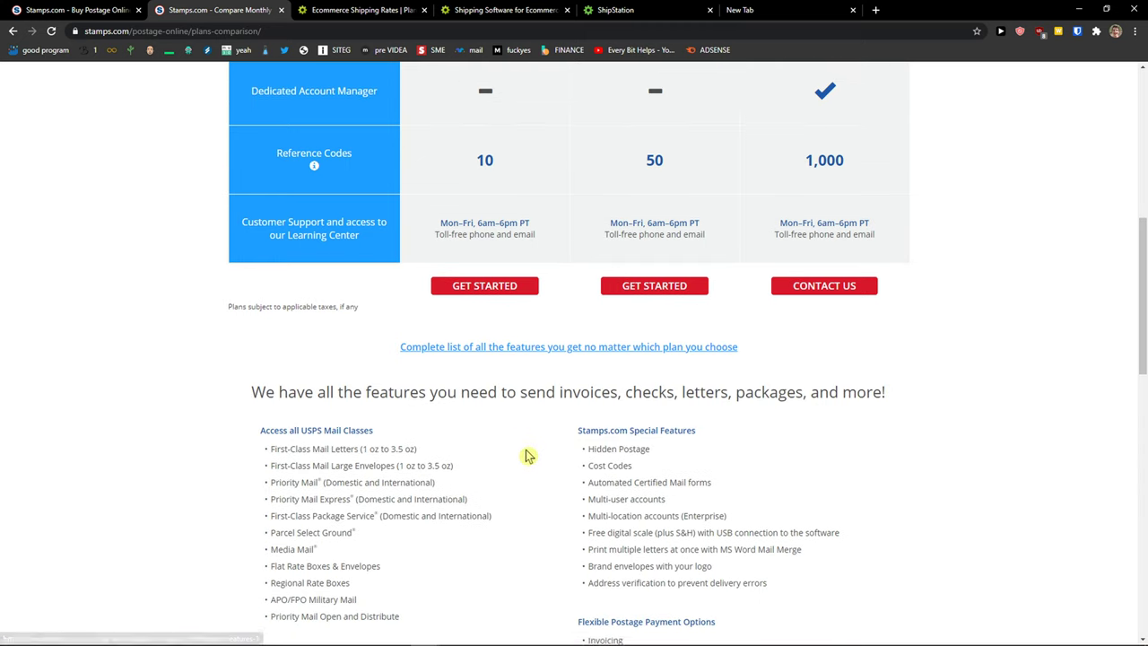
pyautogui.scroll(-3)
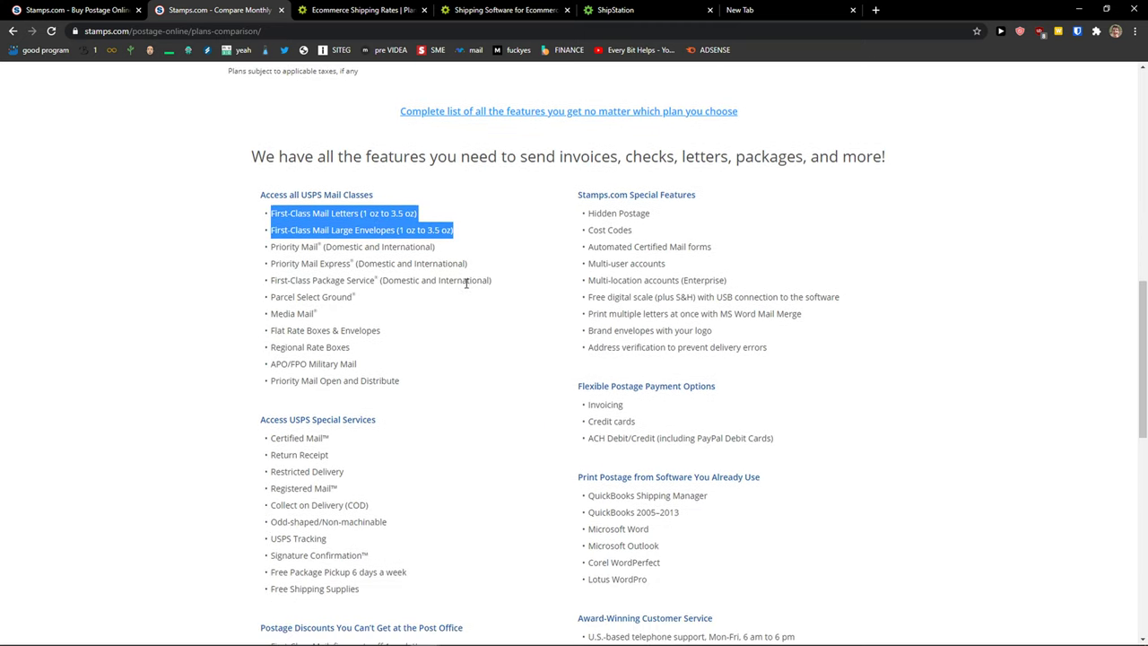
pyautogui.scroll(-3)
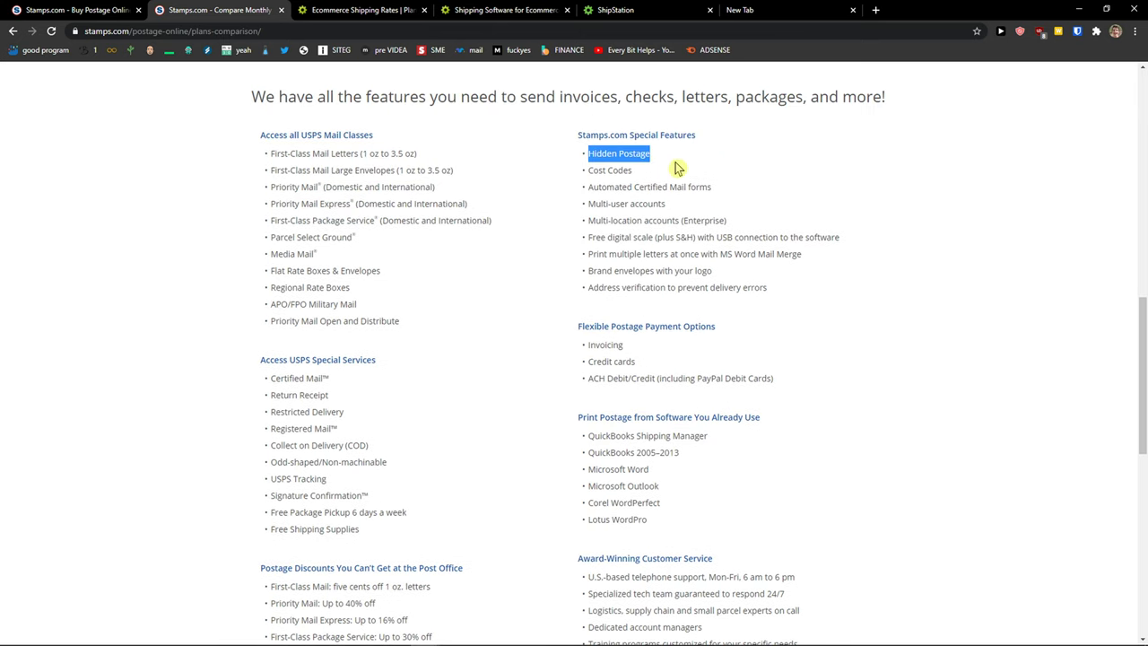
pyautogui.scroll(-3)
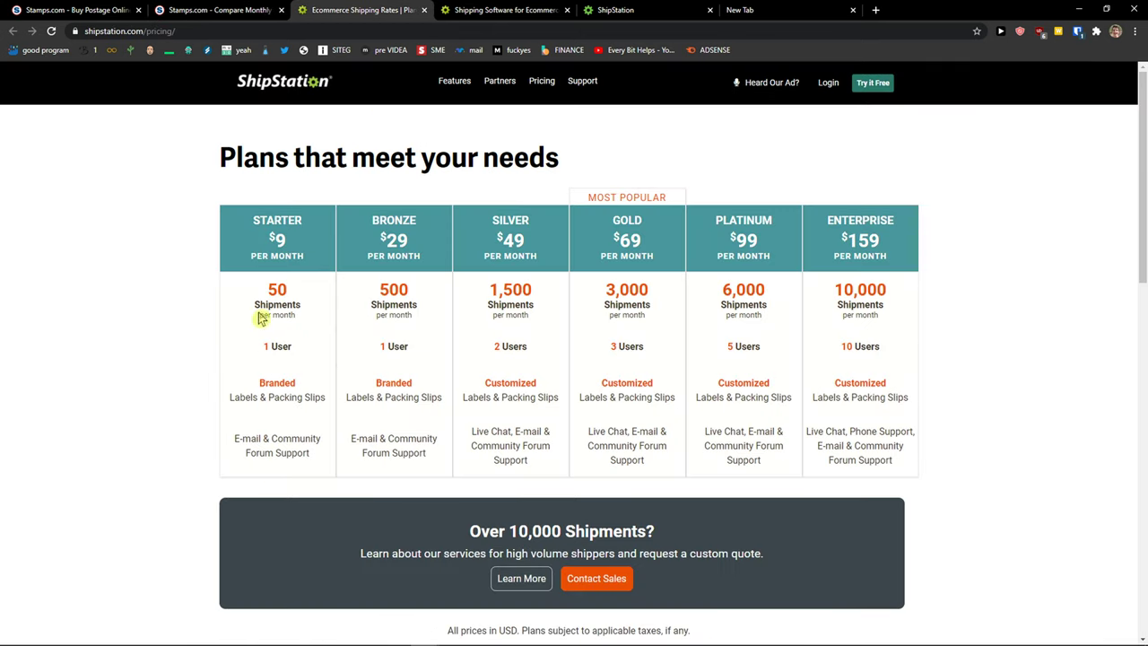
# Highlight the Bronze plan's 500 shipments and bring the Silver plan ($49, 1,500 shipments, 2 users) into view.
pyautogui.tripleClick(277, 305)
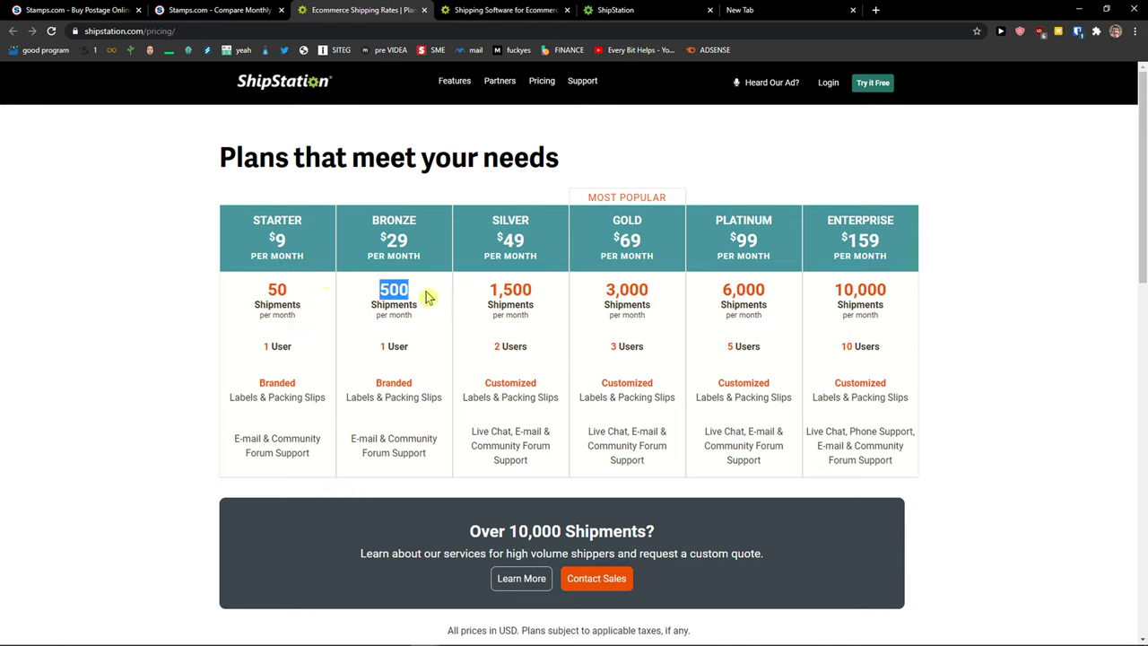
pyautogui.moveTo(484, 290)
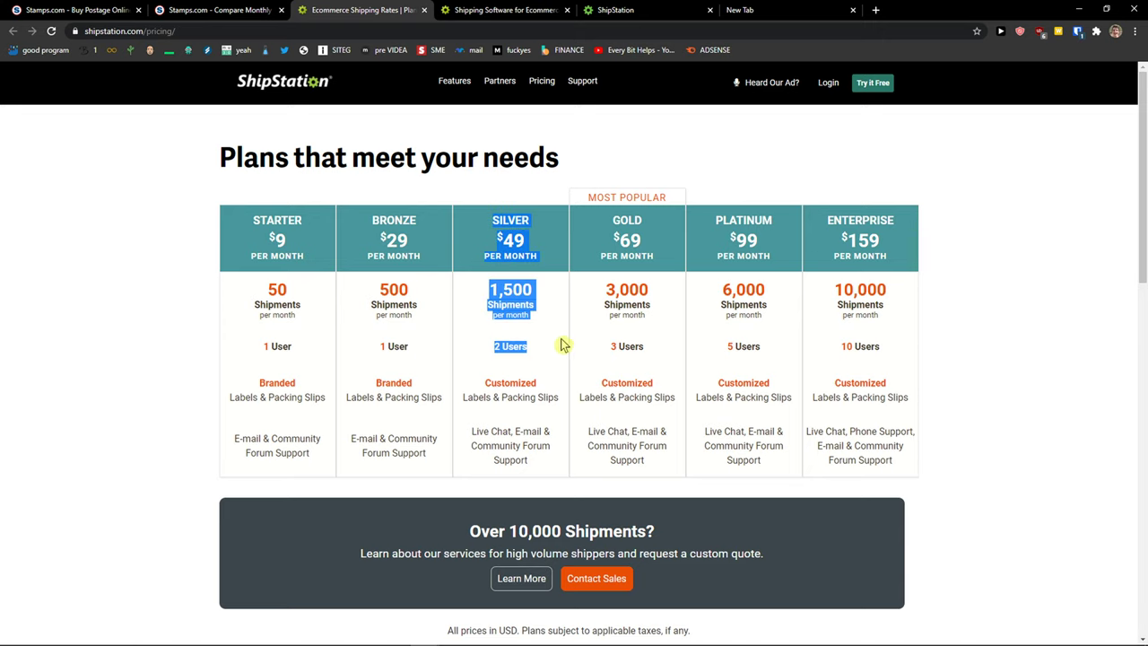
pyautogui.moveTo(780, 255)
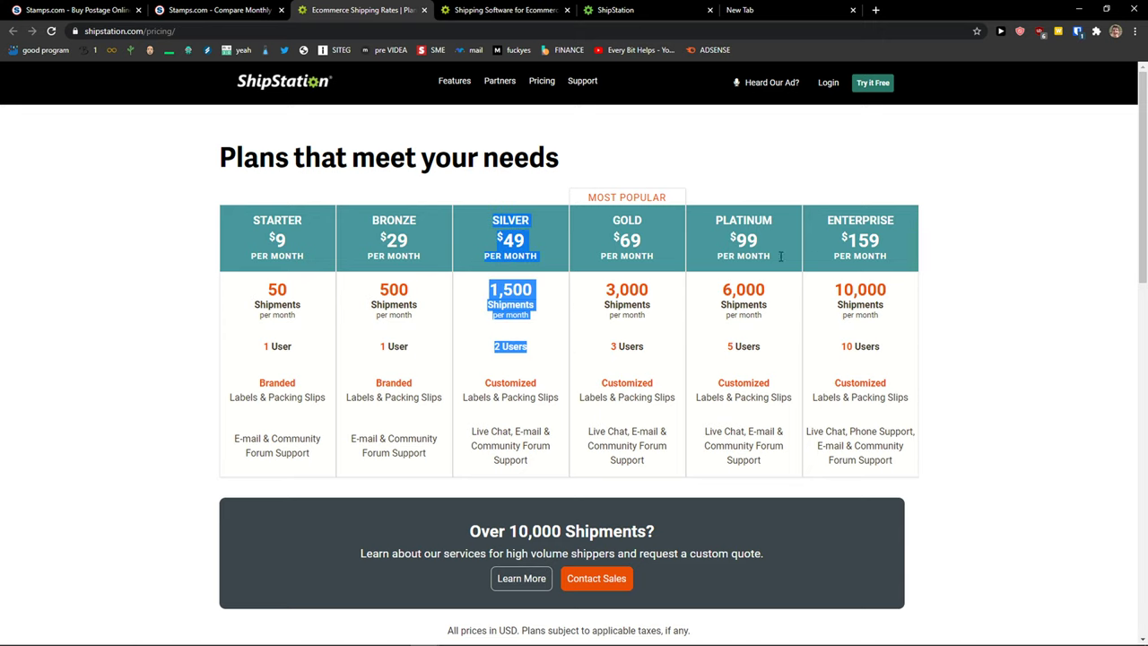
pyautogui.scroll(-3)
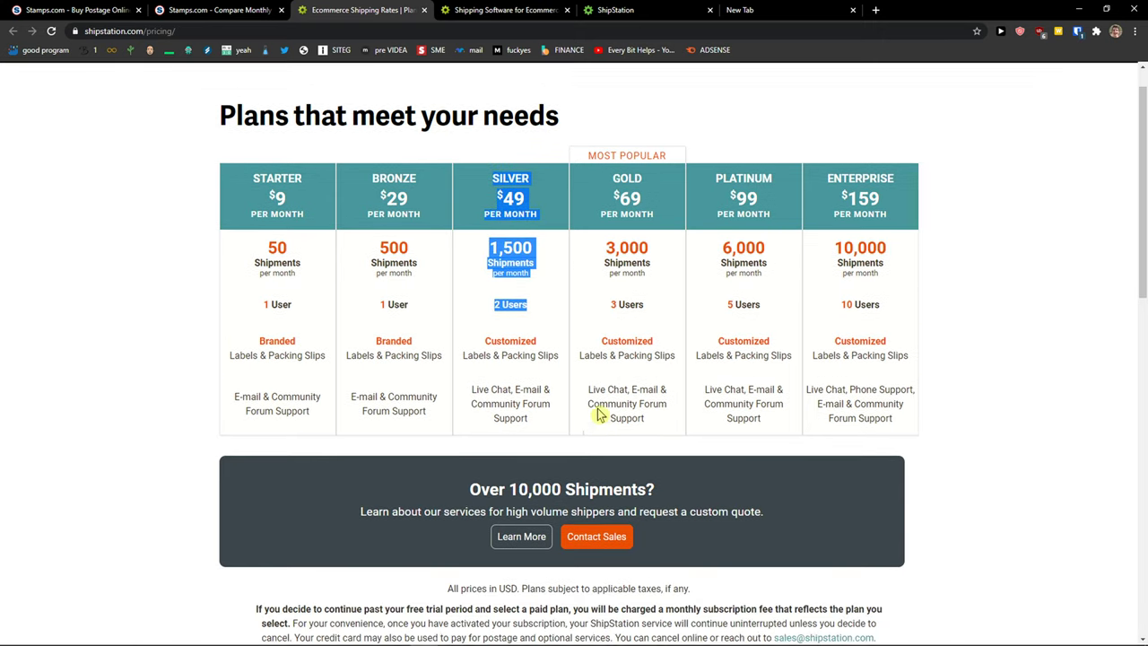
# Go from the ShipStation dashboard through Orders to the Shipped / Recent shipments list, currently empty.
pyautogui.click(502, 11)
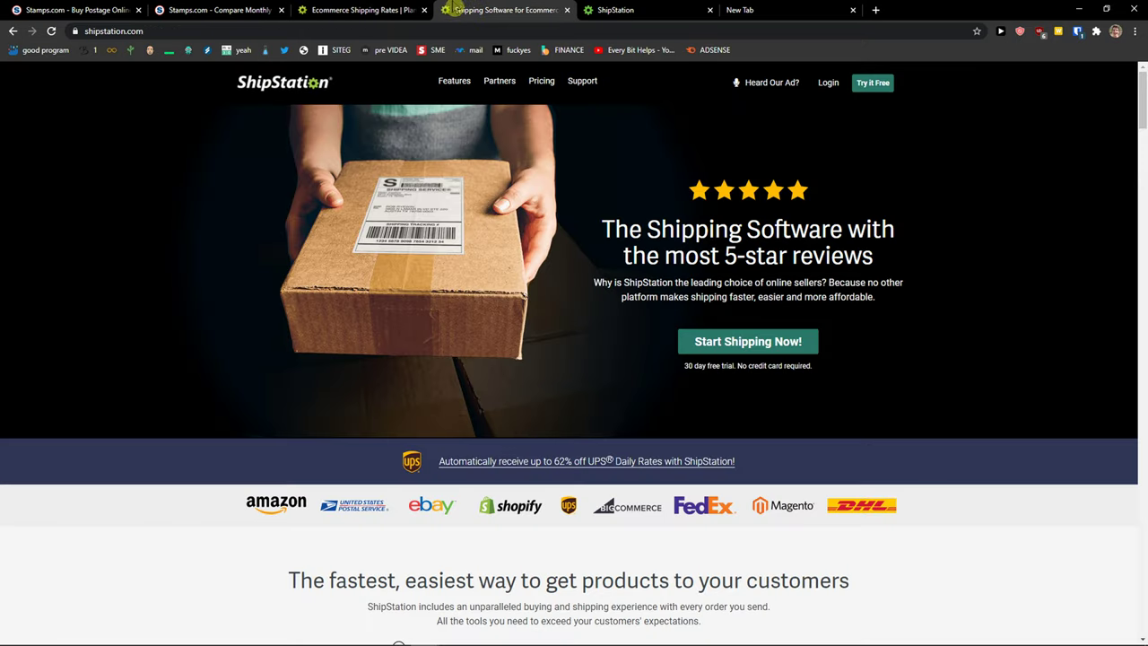
pyautogui.click(628, 11)
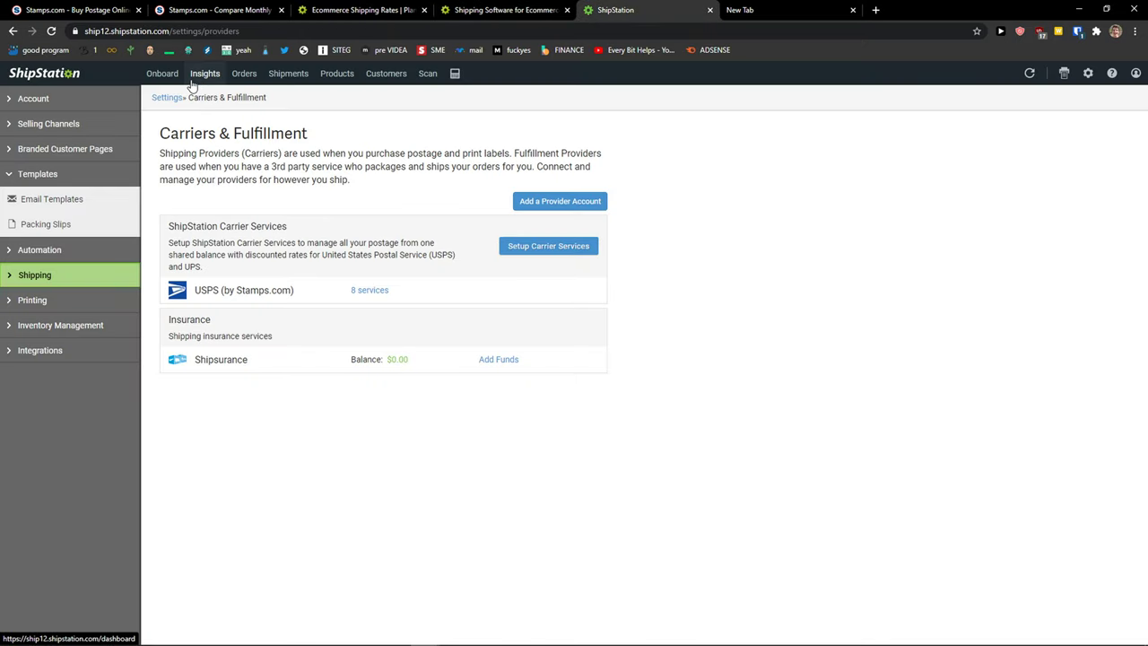
pyautogui.click(244, 74)
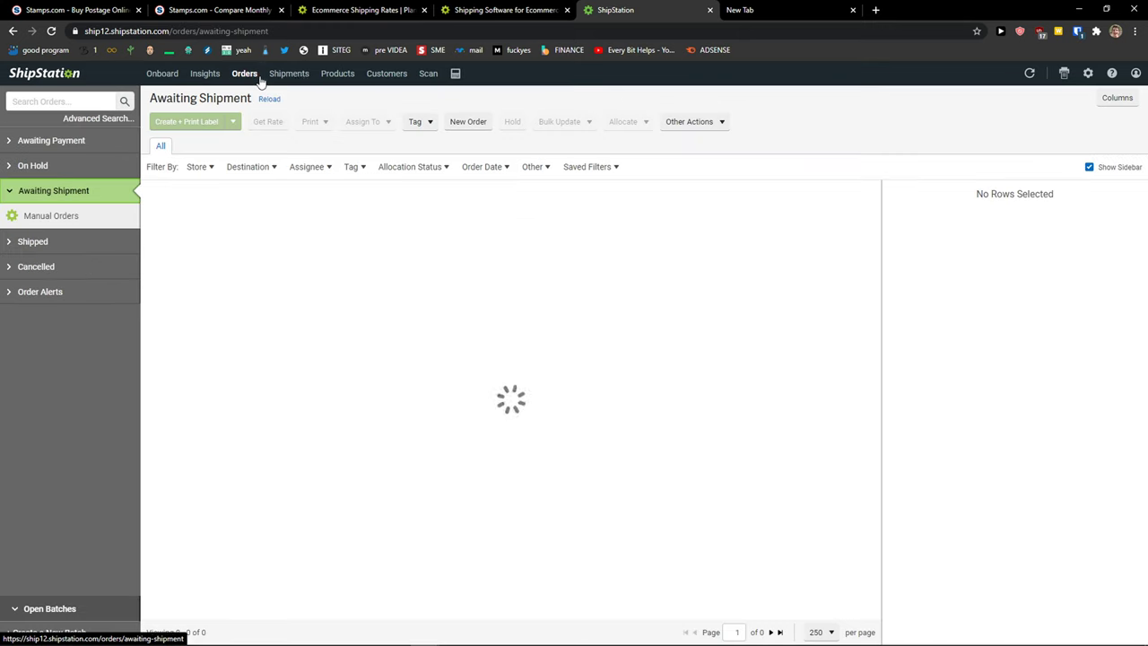
pyautogui.click(287, 74)
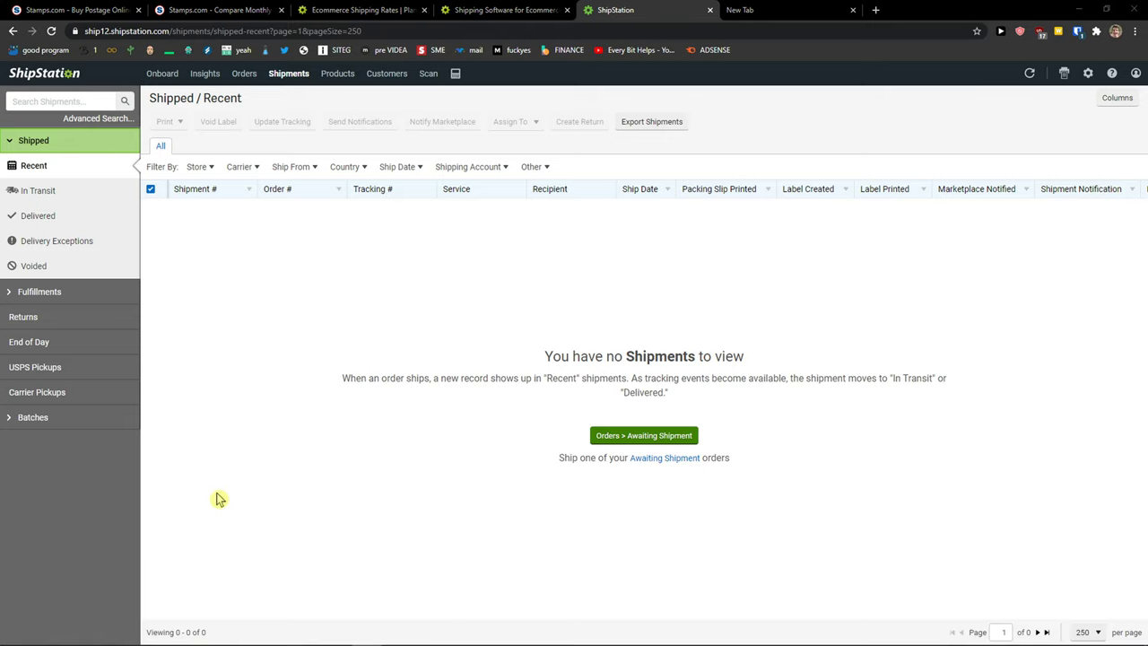
pyautogui.moveTo(226, 491)
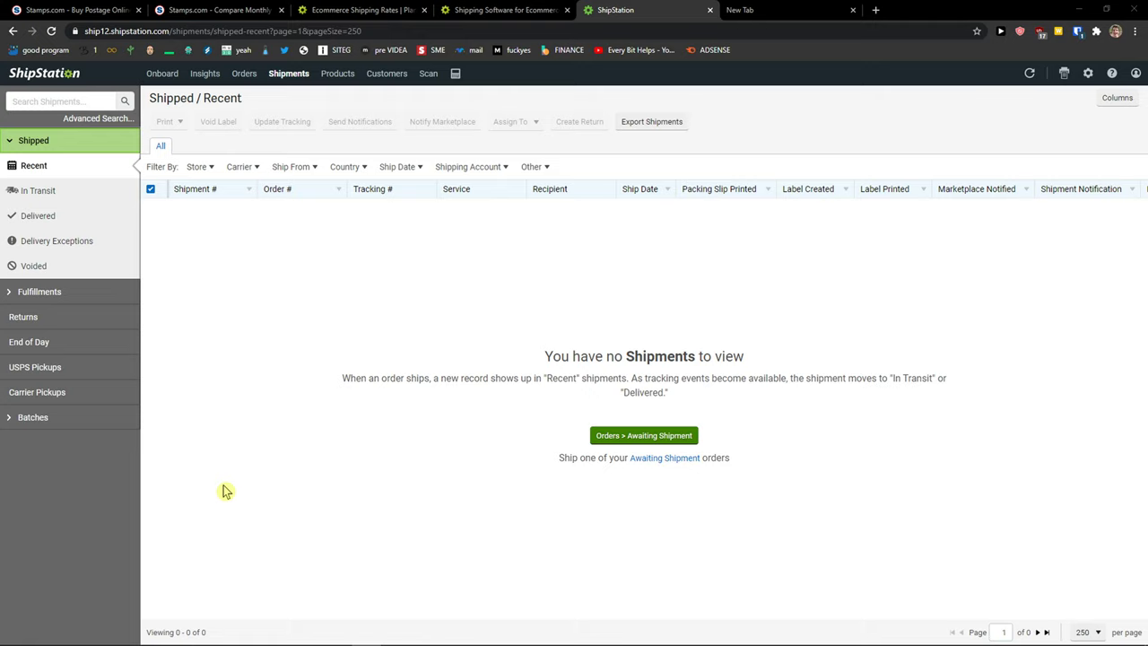
pyautogui.moveTo(230, 488)
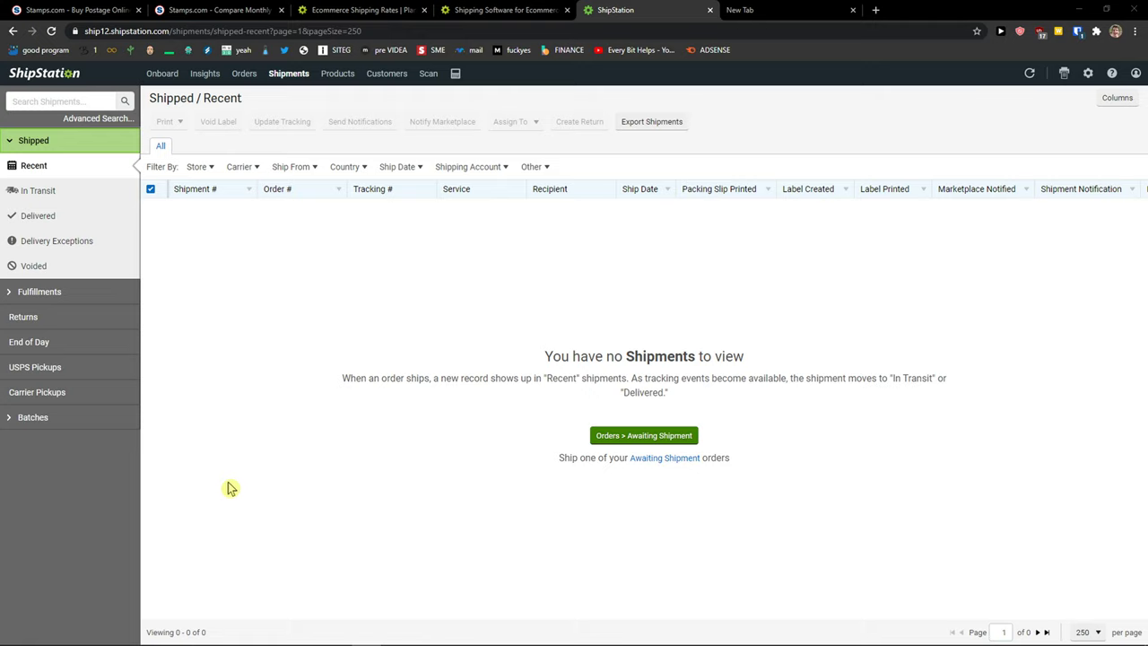
pyautogui.moveTo(232, 481)
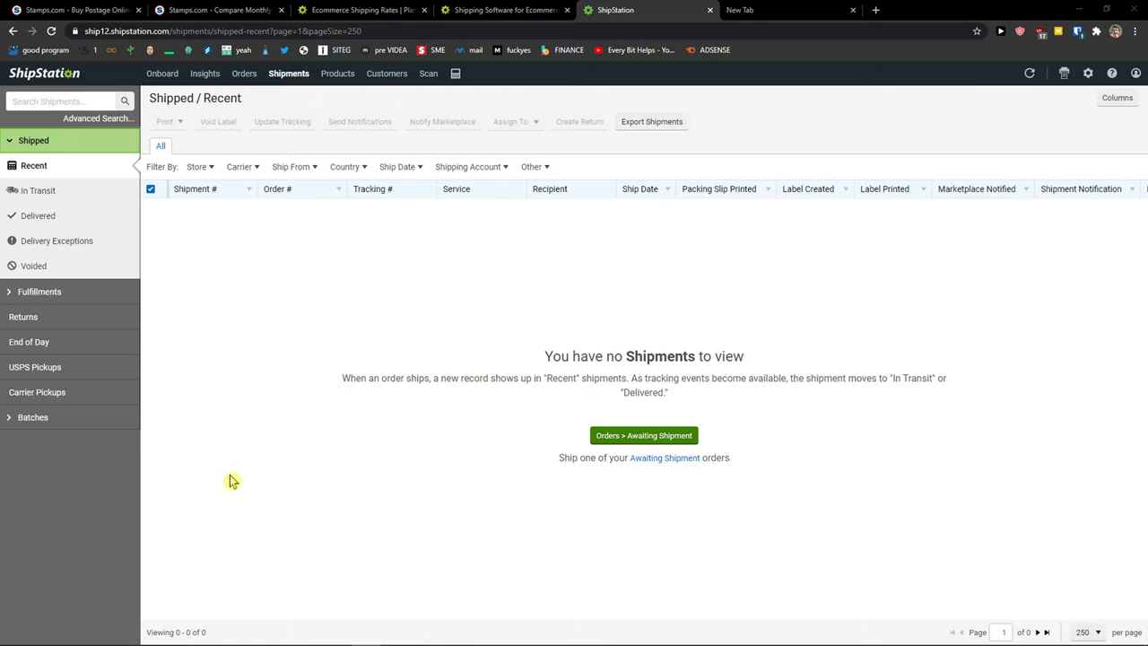
pyautogui.moveTo(230, 480)
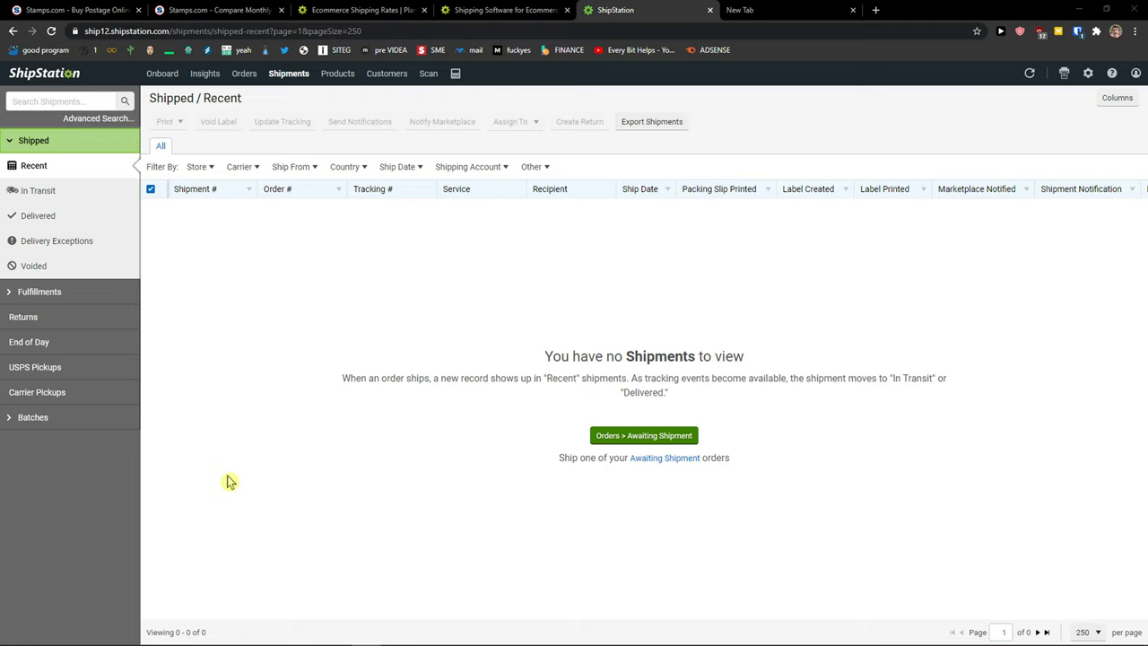
pyautogui.moveTo(213, 480)
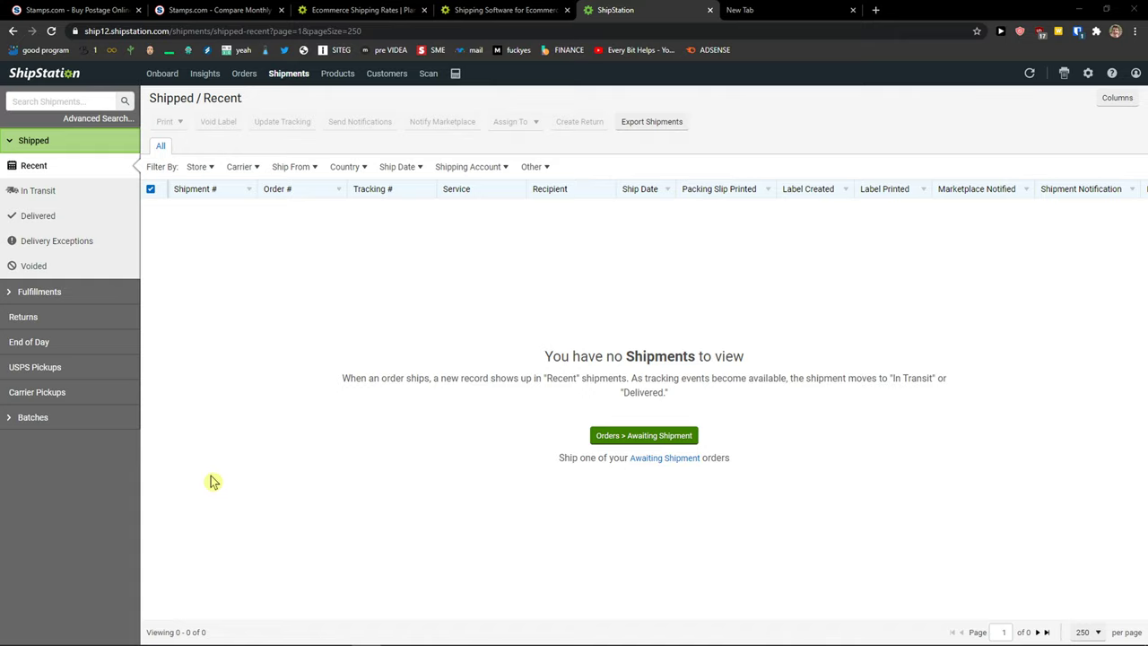